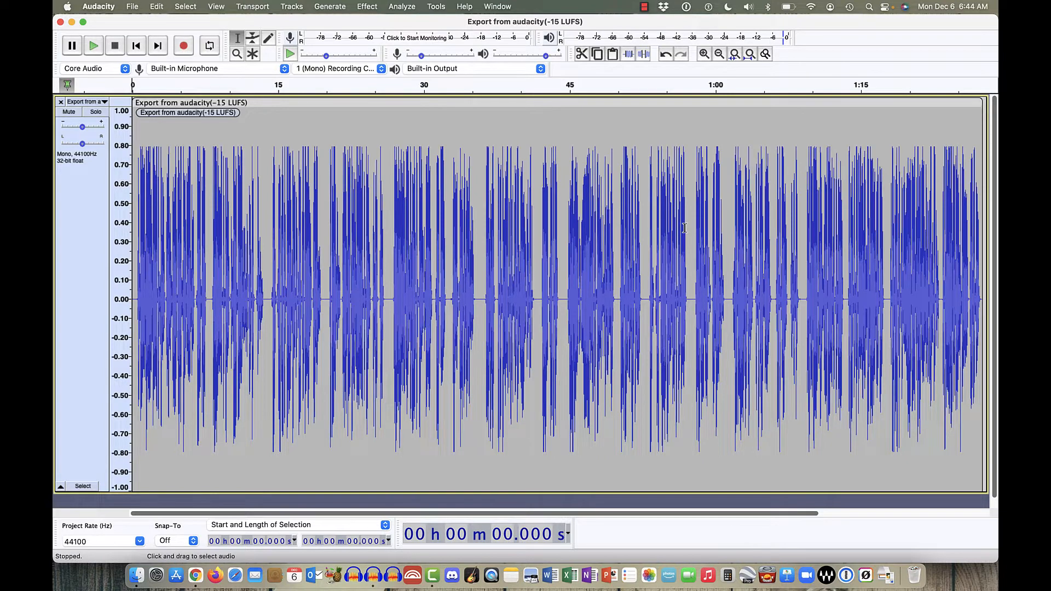
mouse_move(593, 26)
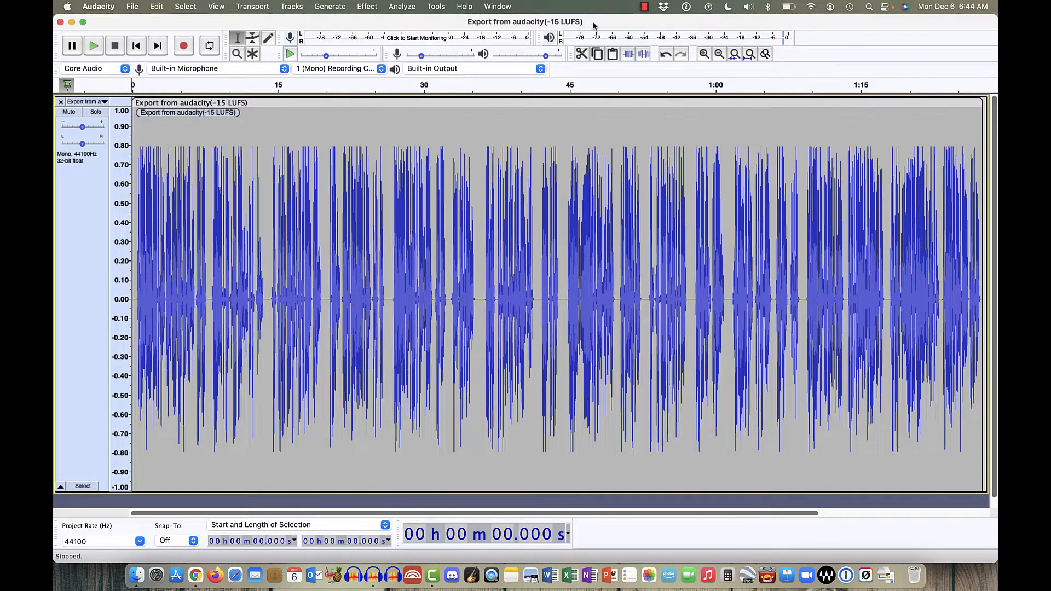
mouse_move(461, 26)
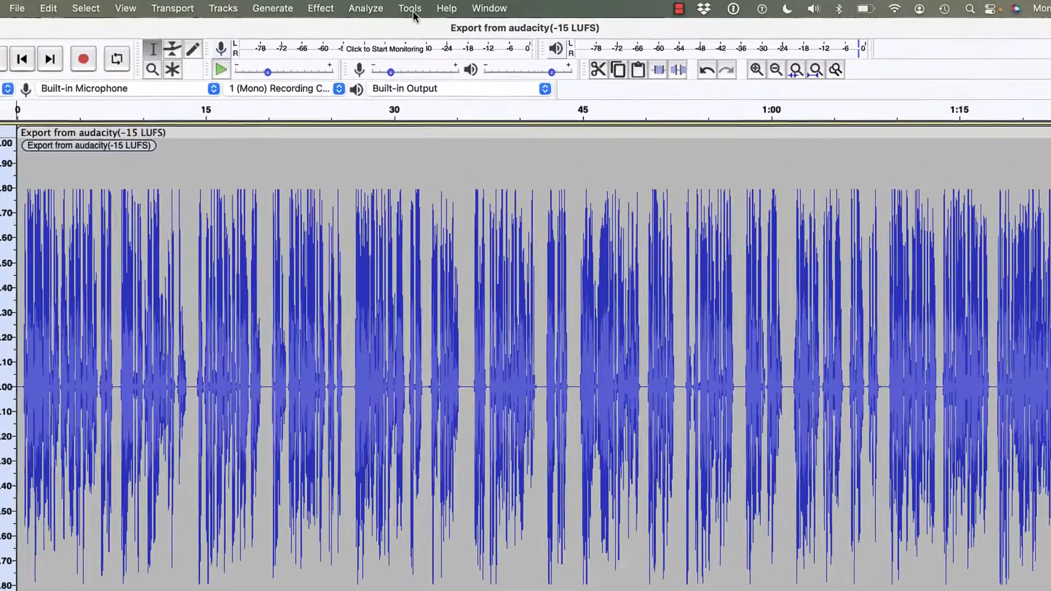
Launch the Nyquist Plug-in Installer from the Tools menu.
click(410, 8)
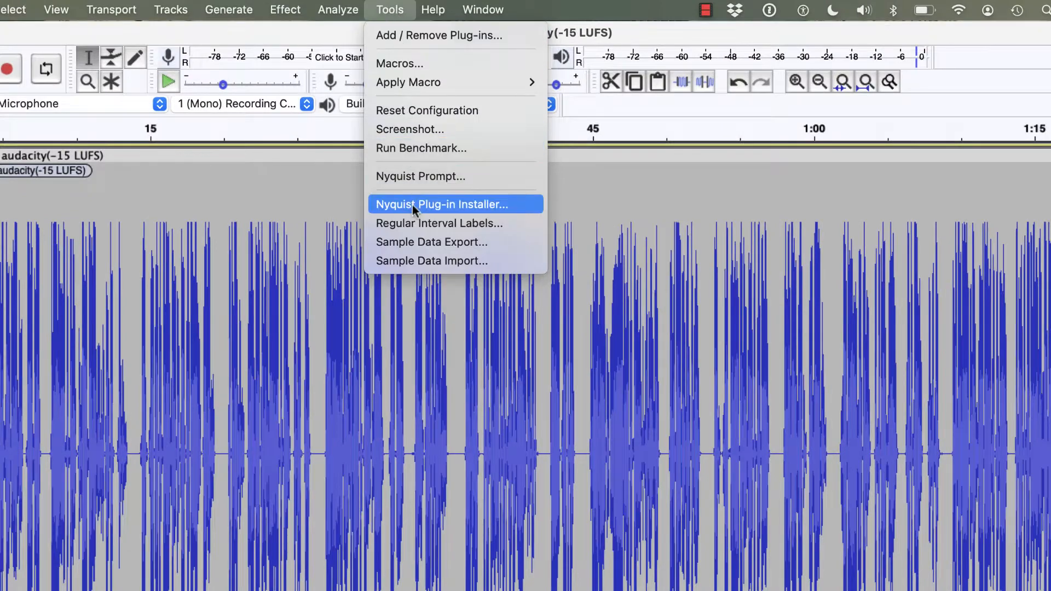
click(442, 203)
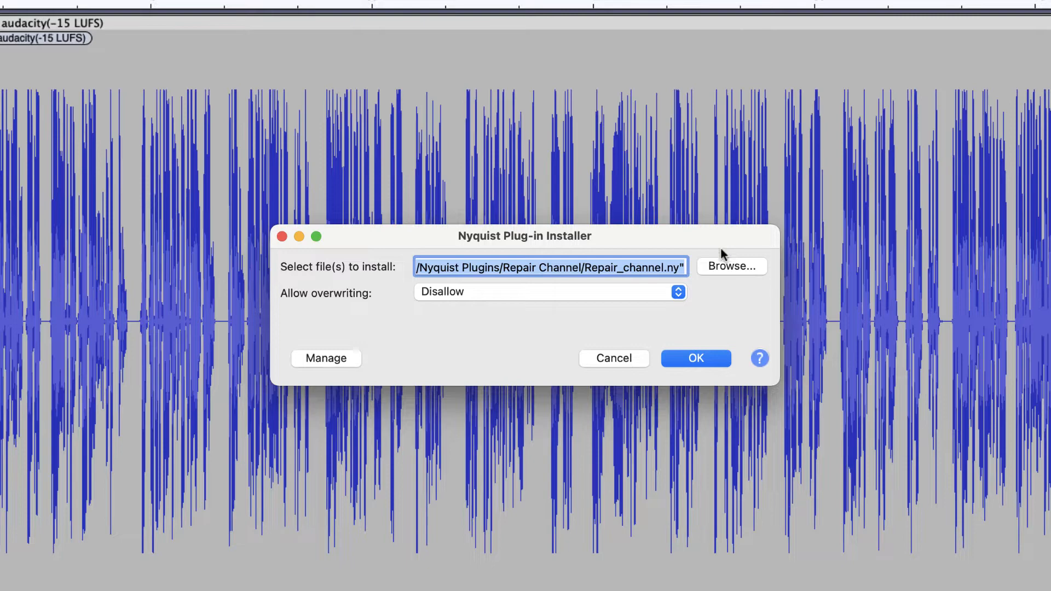
Choose Bandstop.ny from the Nyquist Plugins folder as the file to install.
click(730, 266)
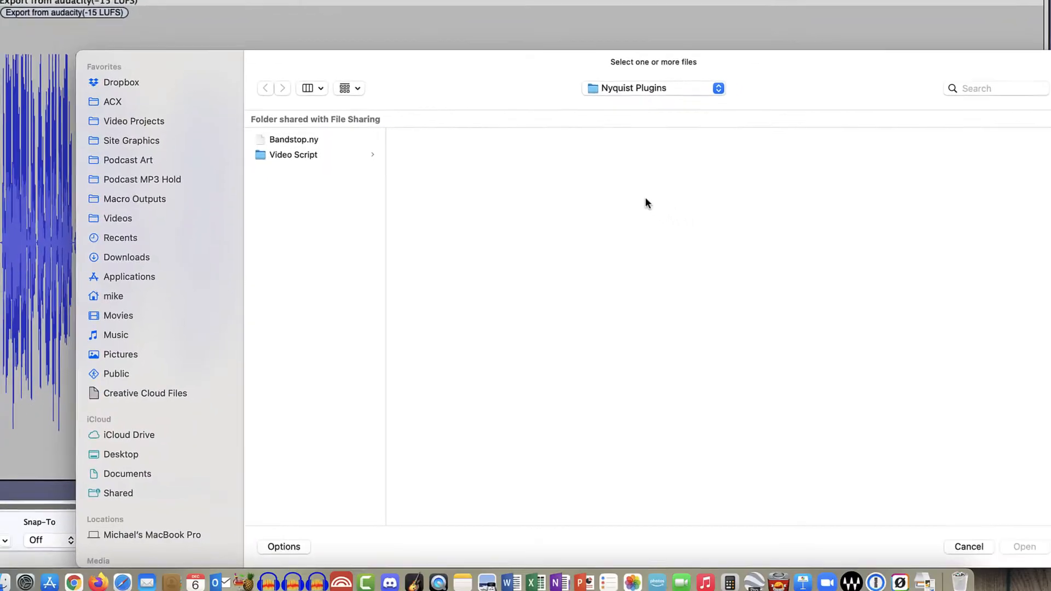
click(294, 140)
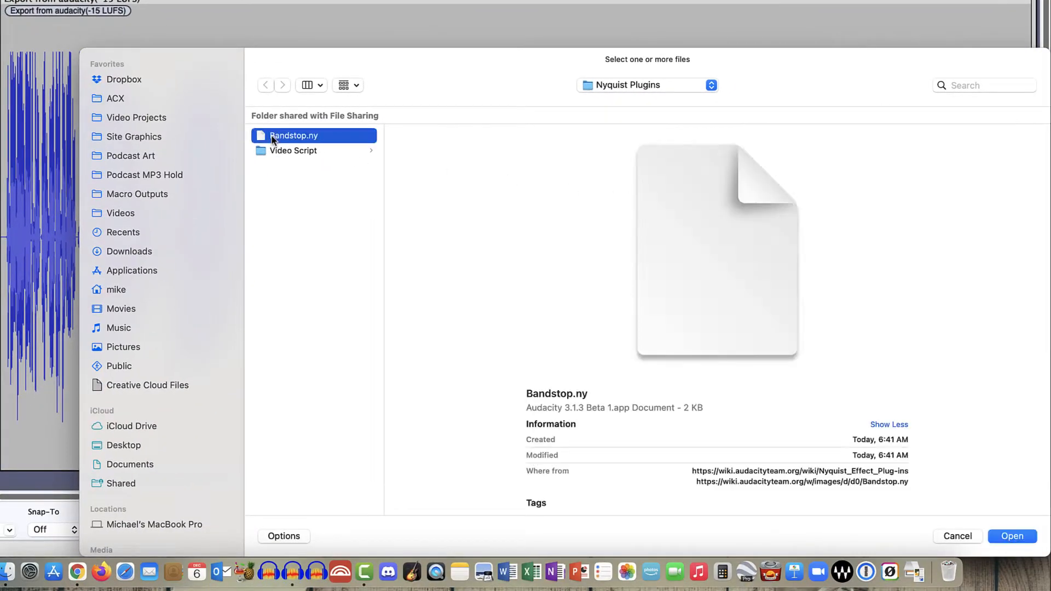
click(1011, 535)
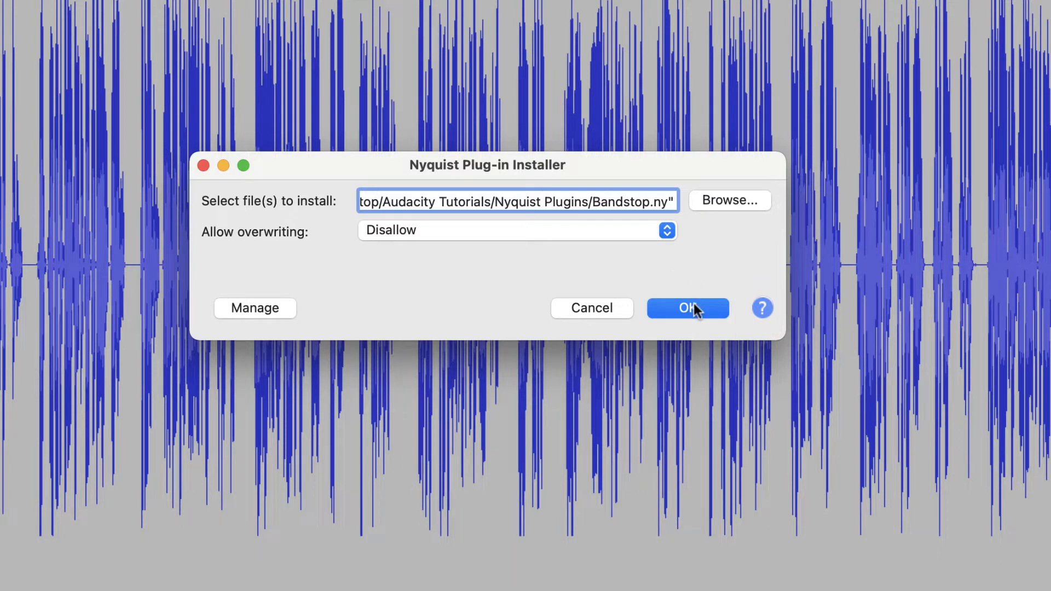
Install Bandstop.ny into the plug-ins folder and dismiss the success notice.
click(686, 308)
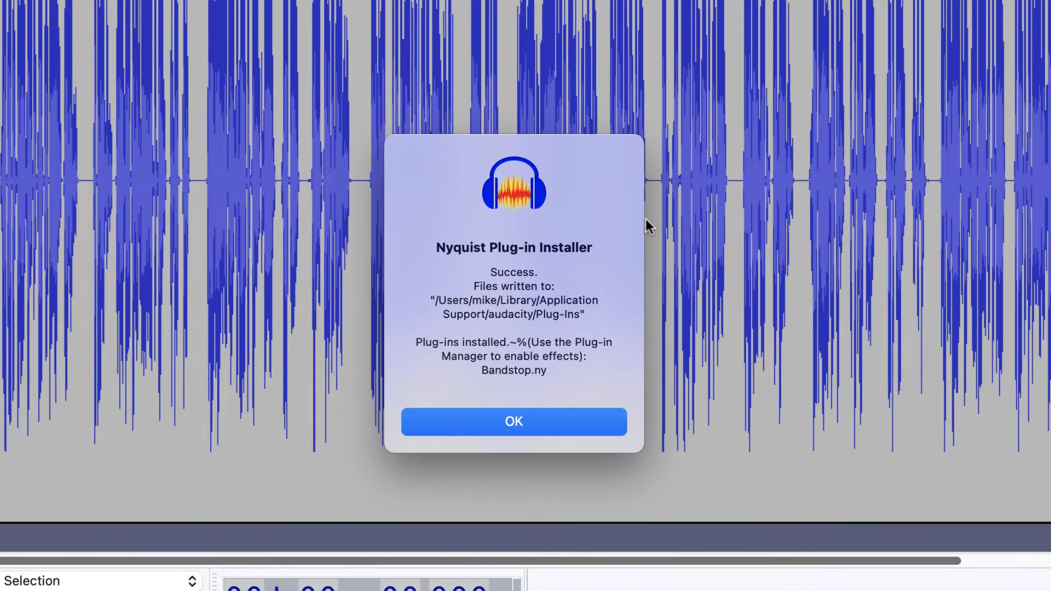
mouse_move(556, 377)
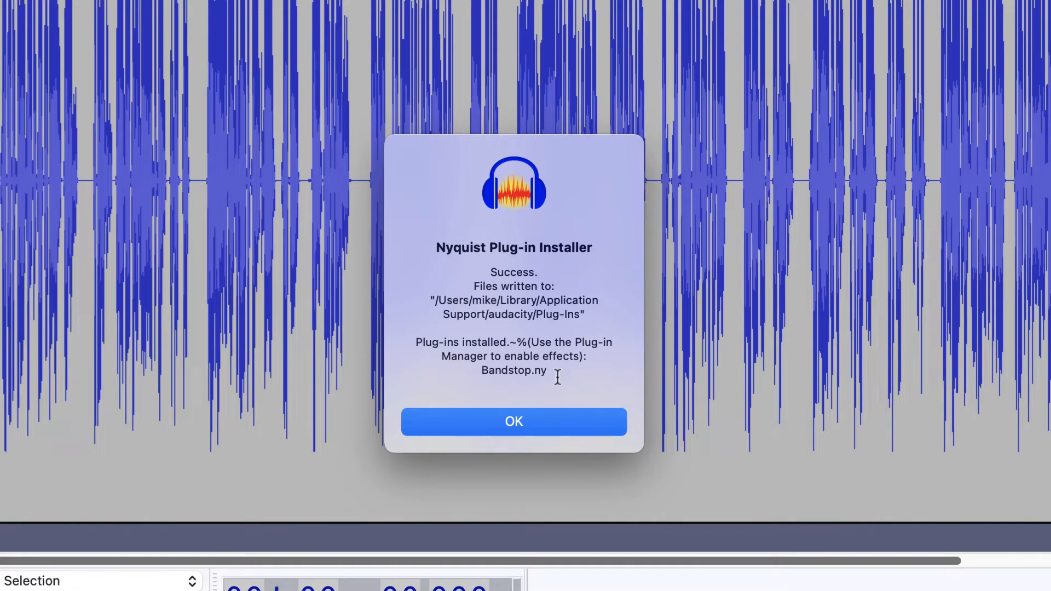
click(514, 421)
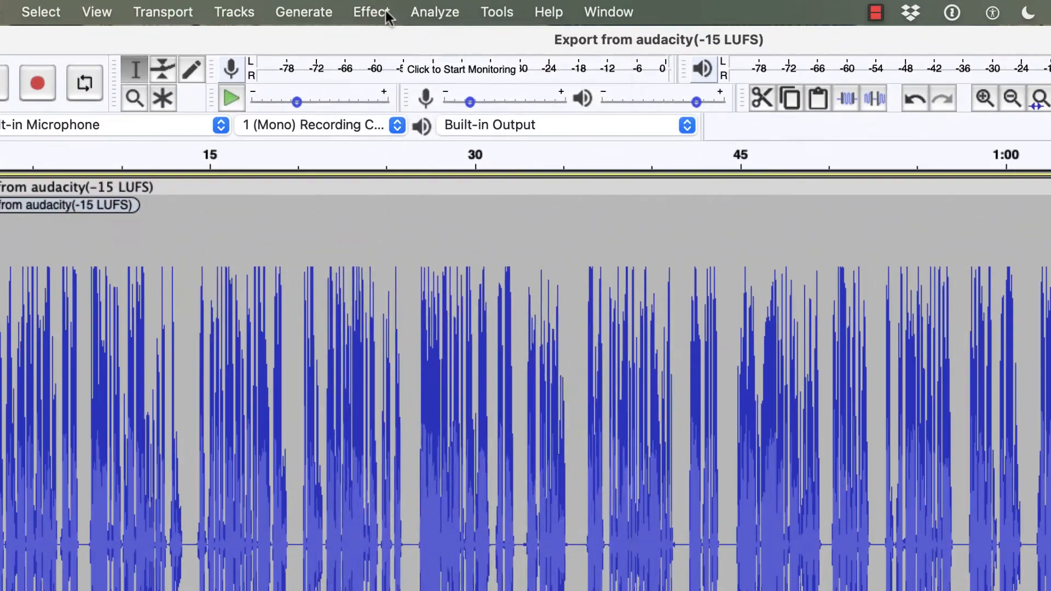
Enable the newly installed Bandstop plug-in in Add / Remove Plug-ins and confirm.
click(371, 12)
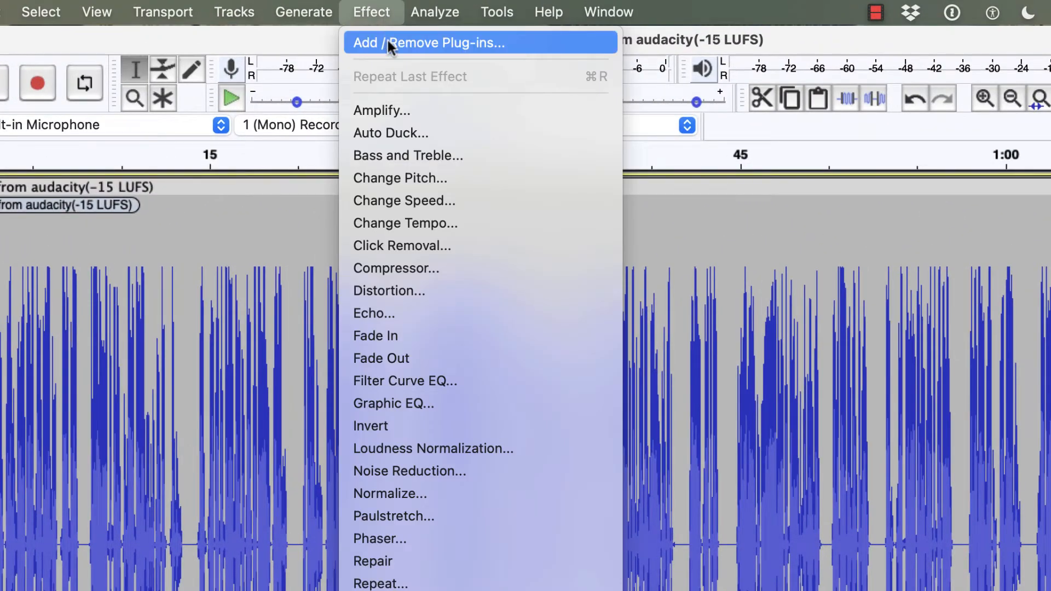
click(429, 43)
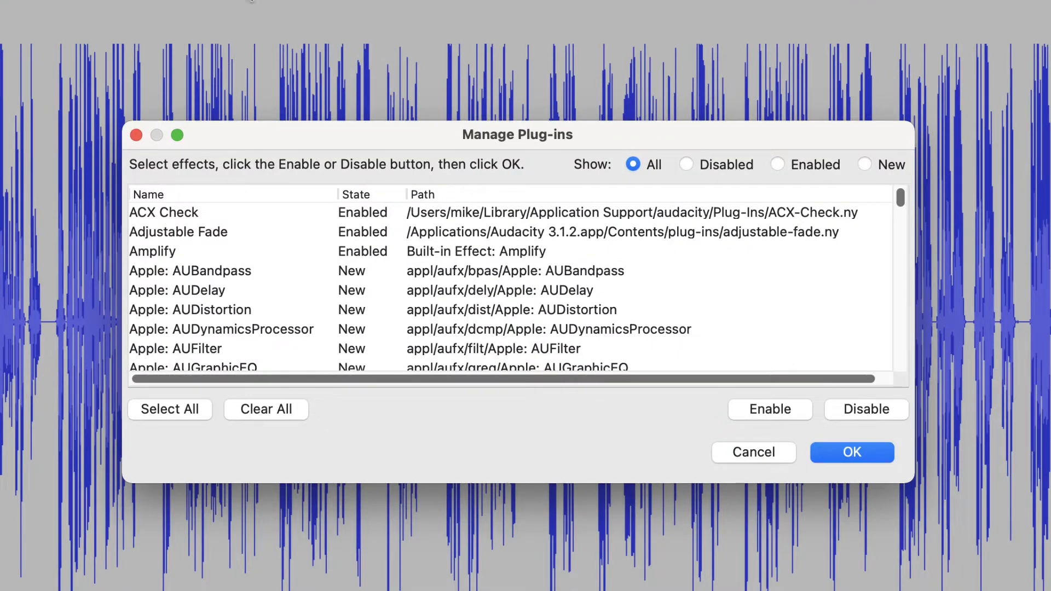
scroll(down, 3)
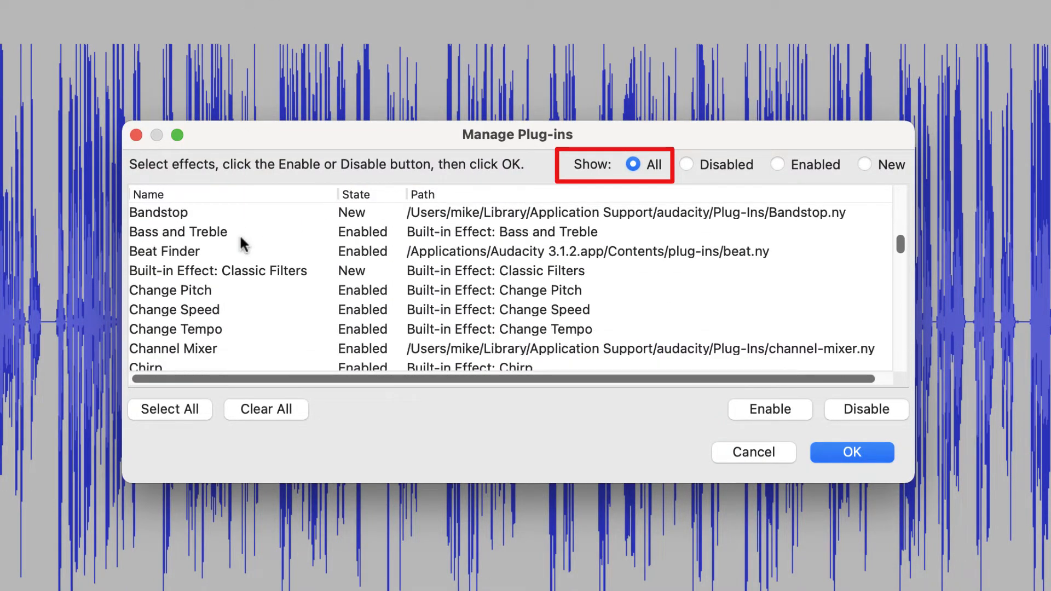
click(158, 212)
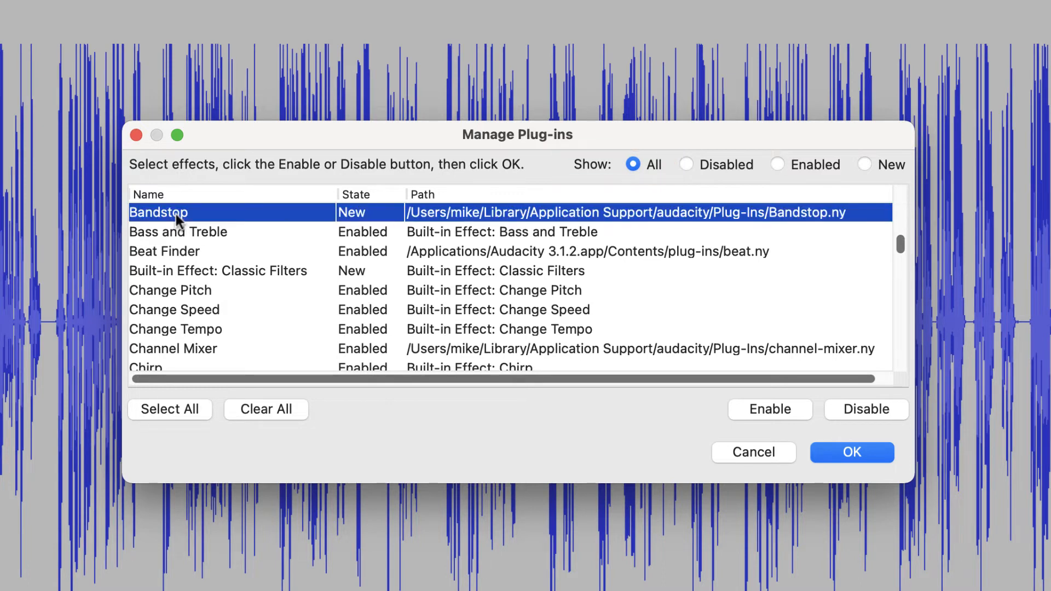
mouse_move(224, 224)
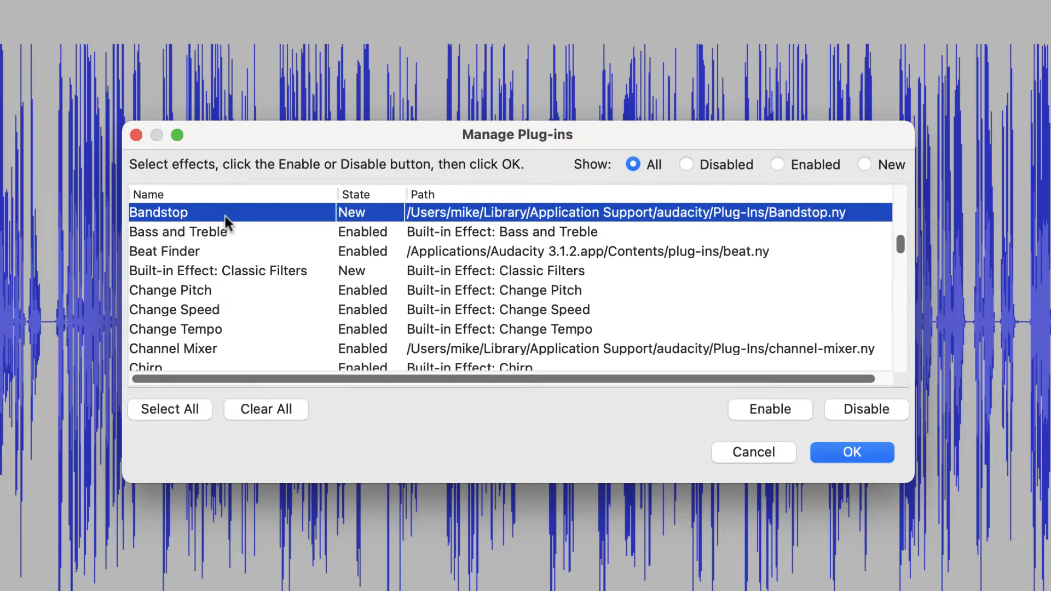
click(770, 409)
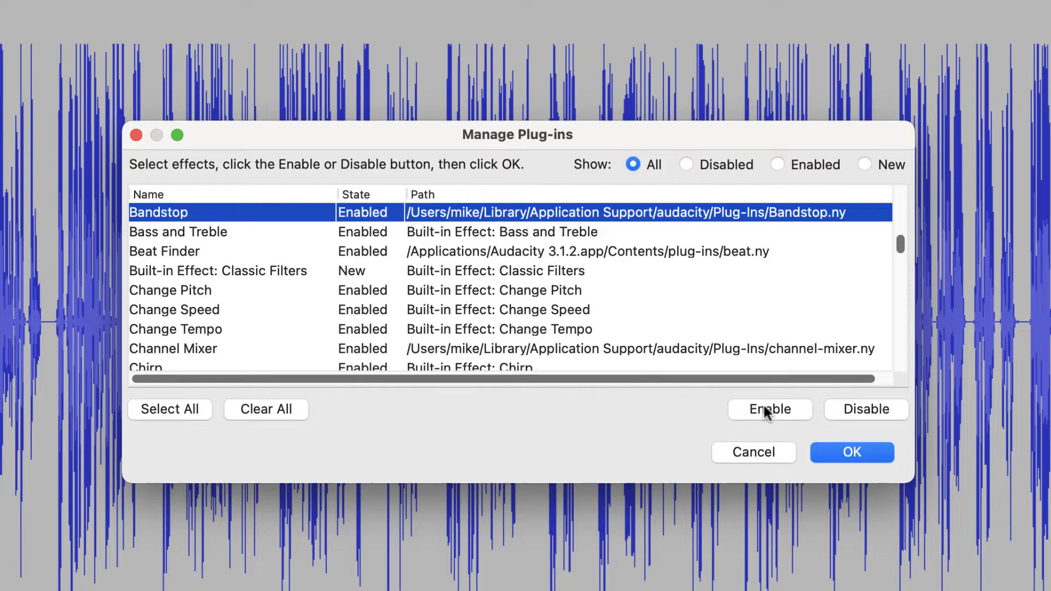
click(850, 451)
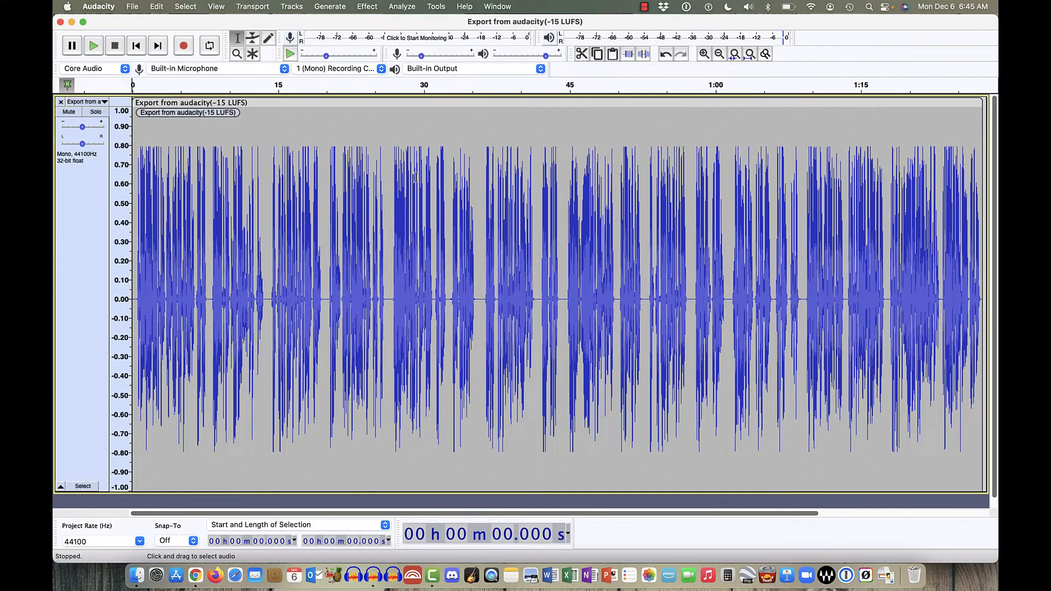
Show the Effect menu to verify Band-Stop Filter is listed.
click(366, 6)
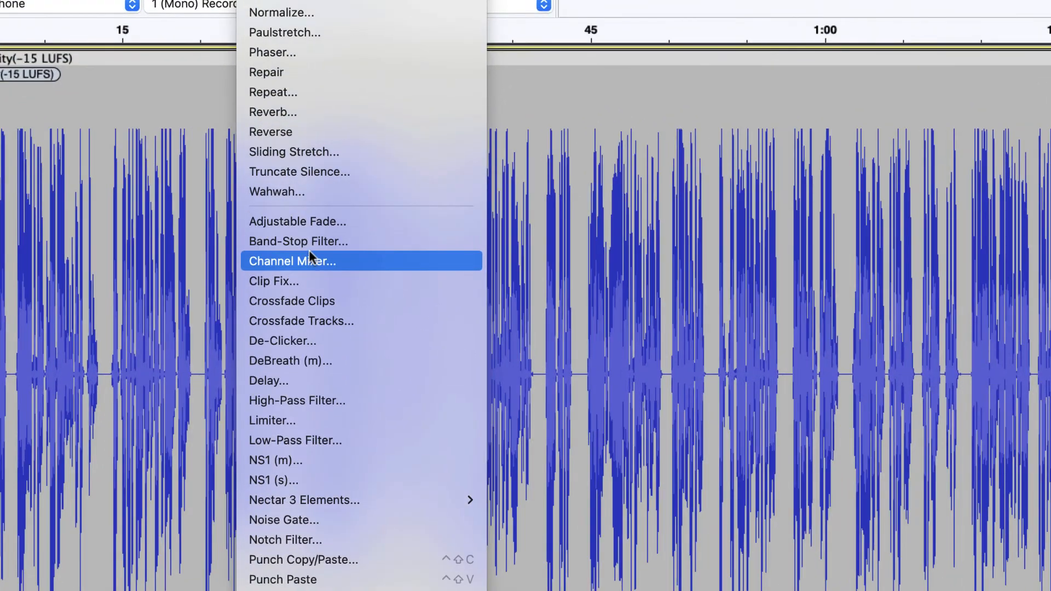
mouse_move(309, 241)
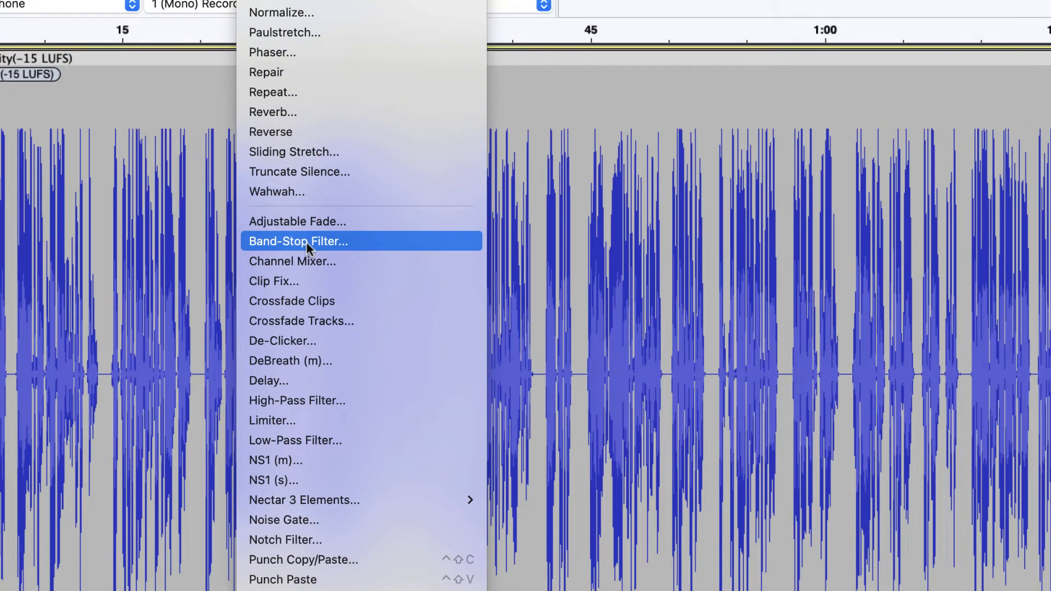